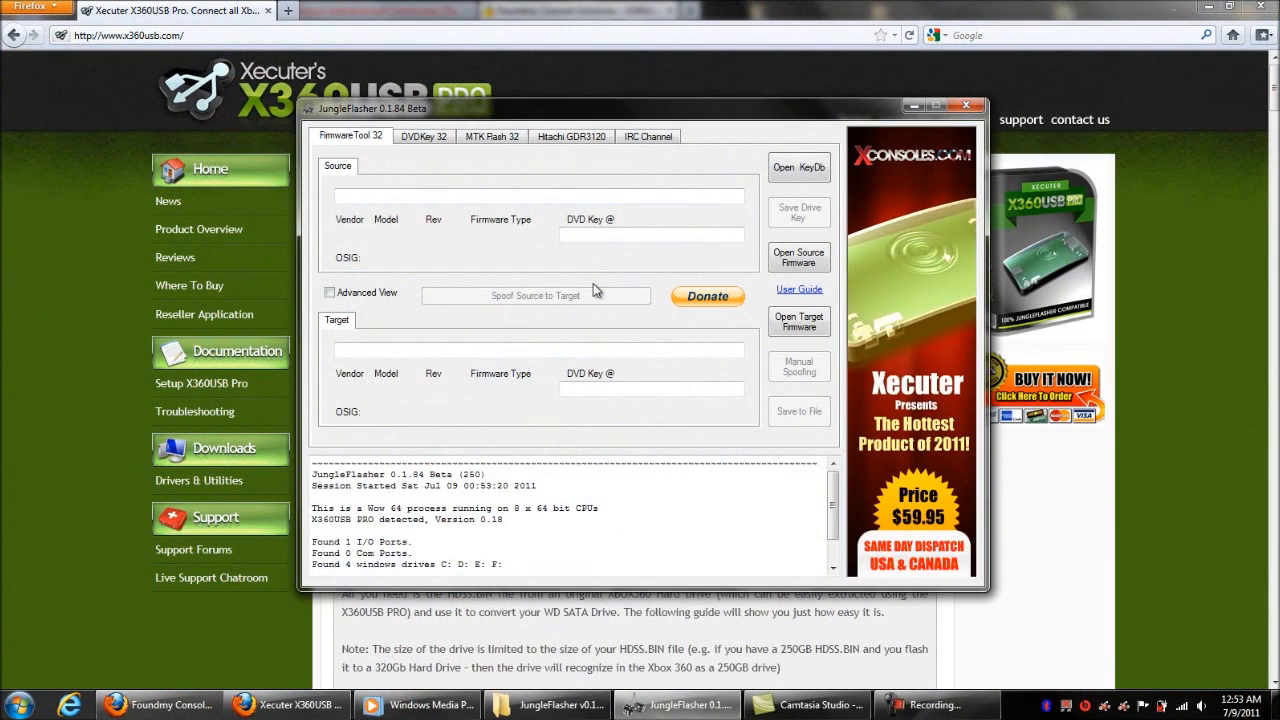
Detect the PLDS DG-16D2S drive on the Xecuter USB PRO port and verify its DVD key
click(424, 136)
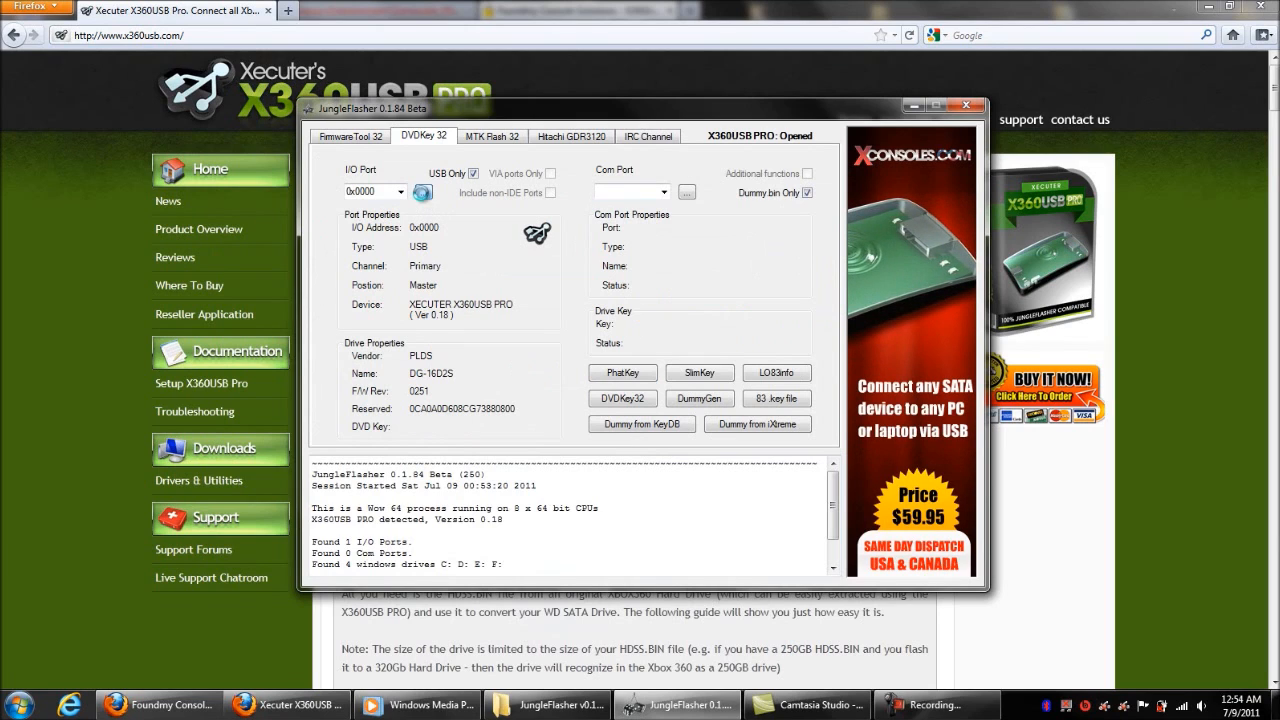
click(620, 398)
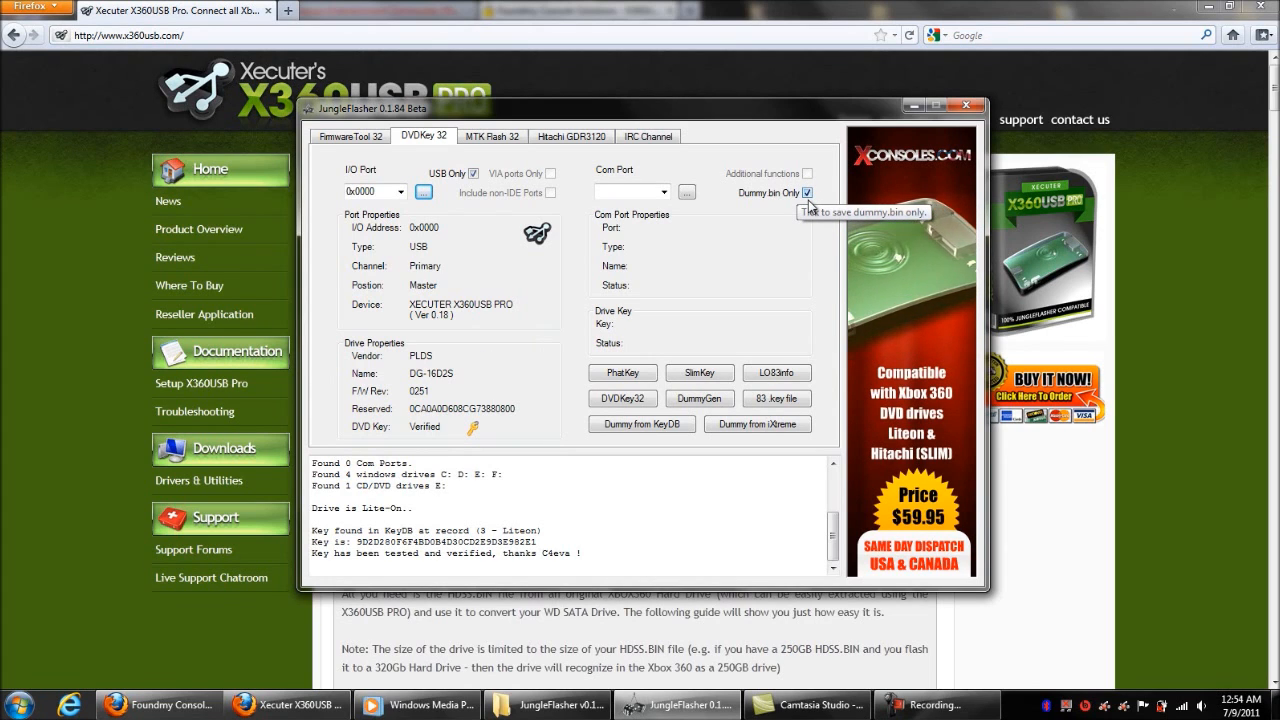
mouse_move(650, 344)
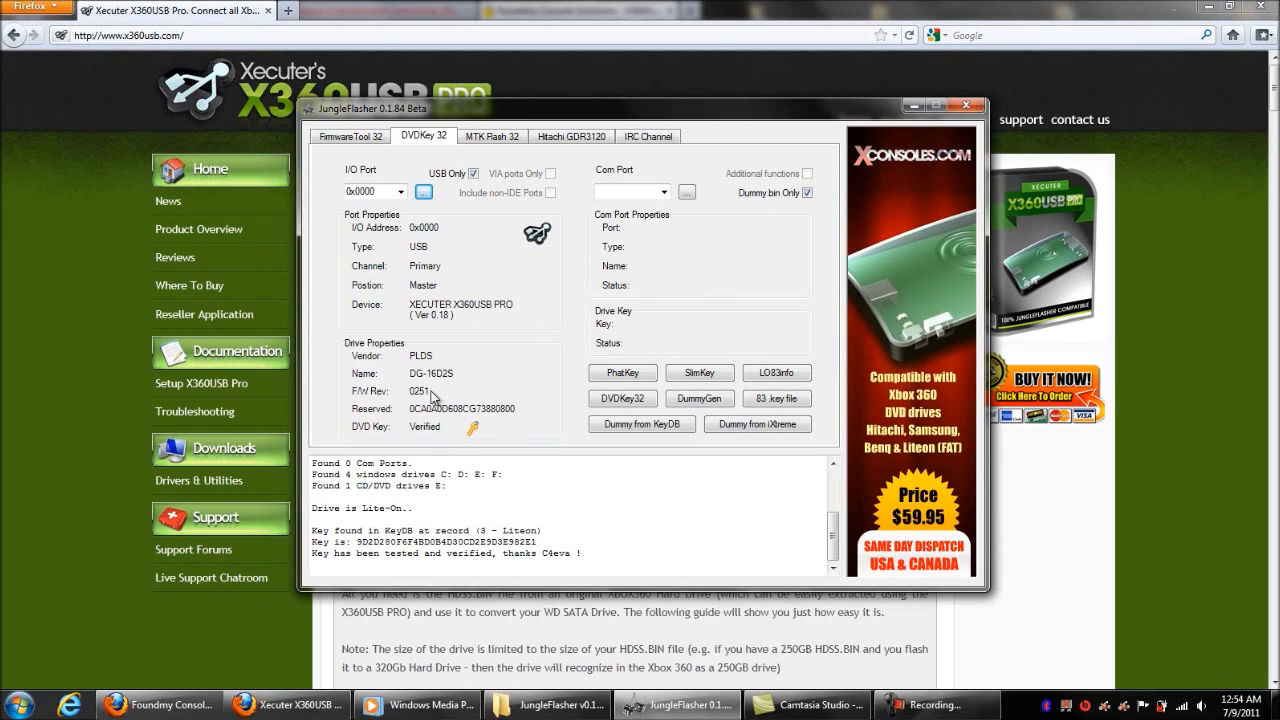
Run PhatKey extraction, resending the vendor intro after power-cycling until 'Extract complete!'
click(622, 372)
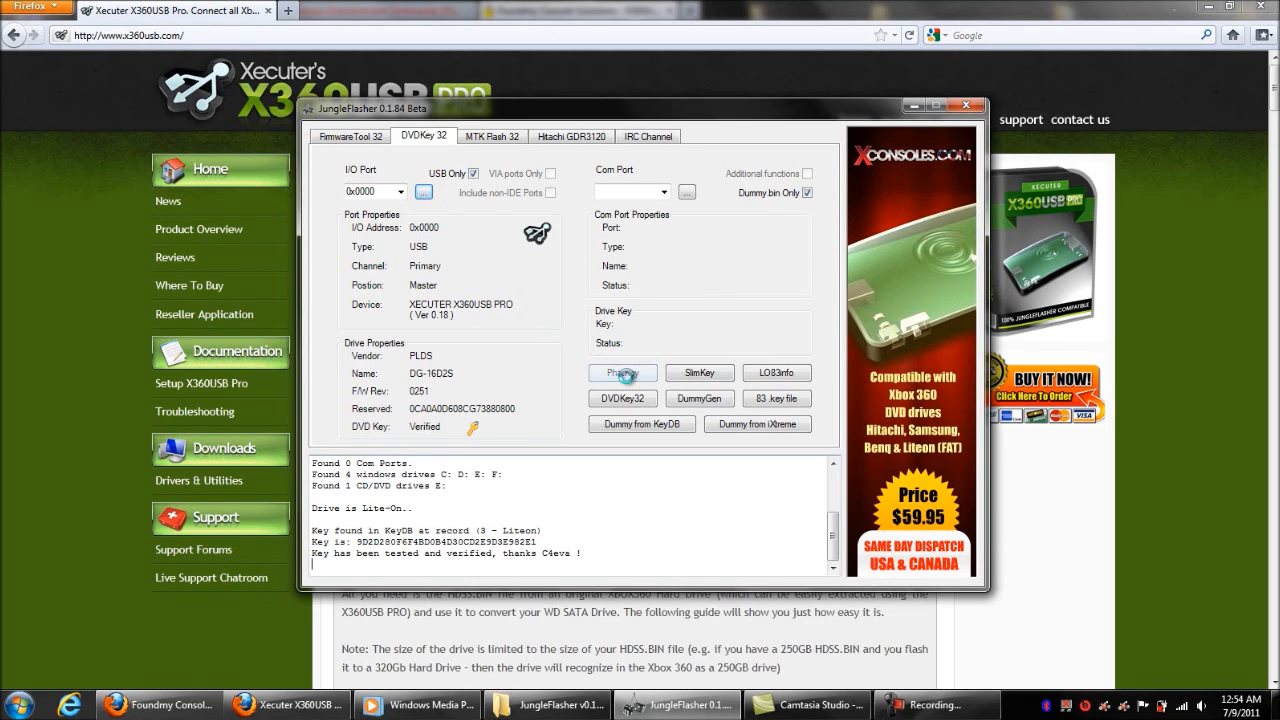
click(622, 372)
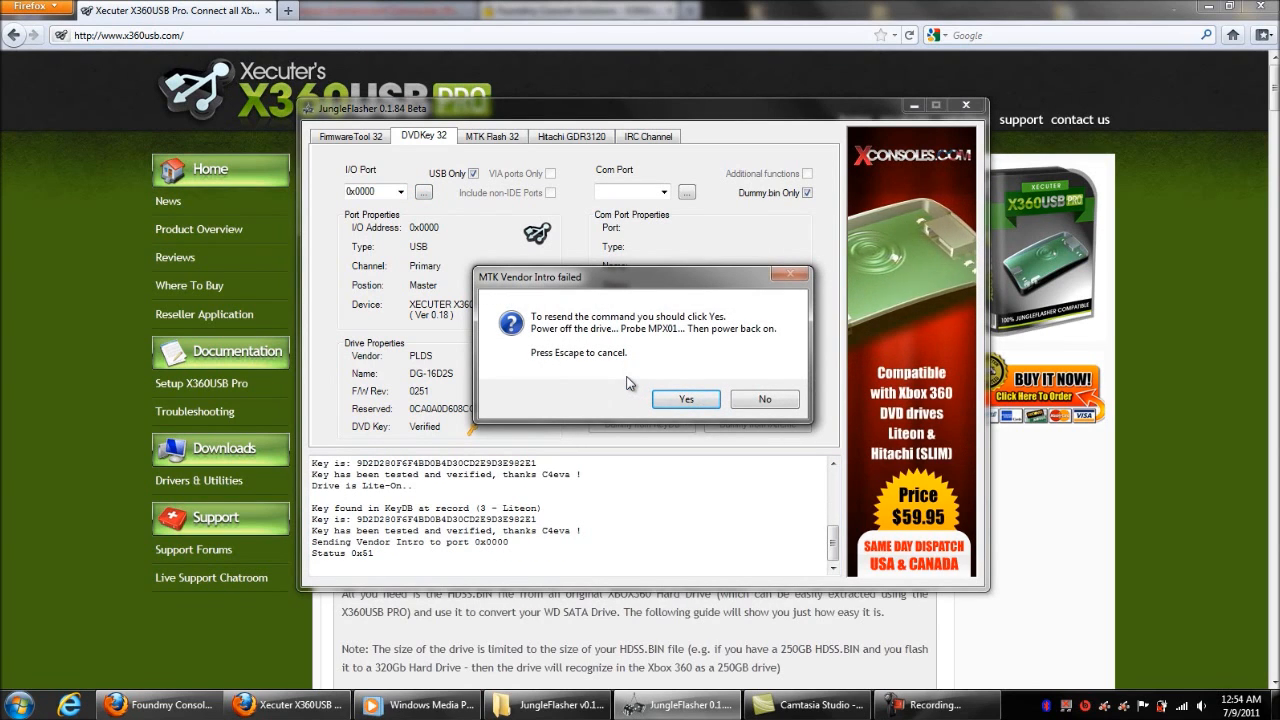
mouse_move(640, 378)
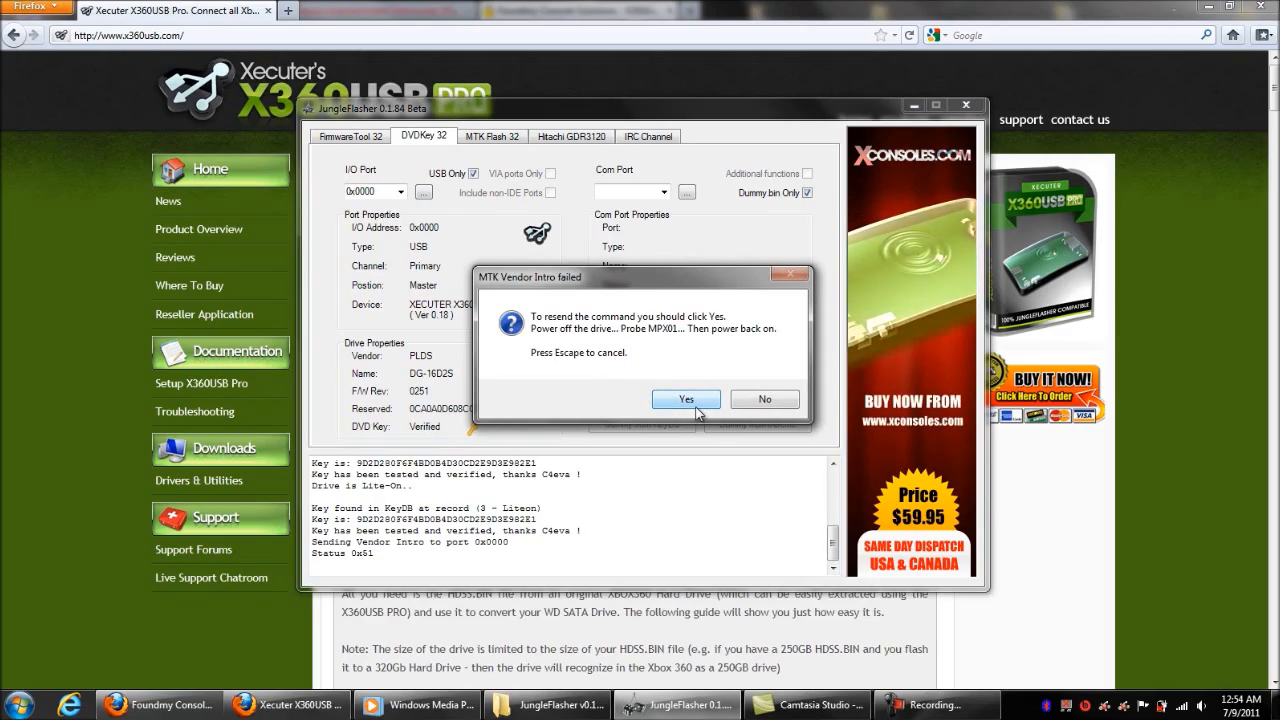
click(684, 400)
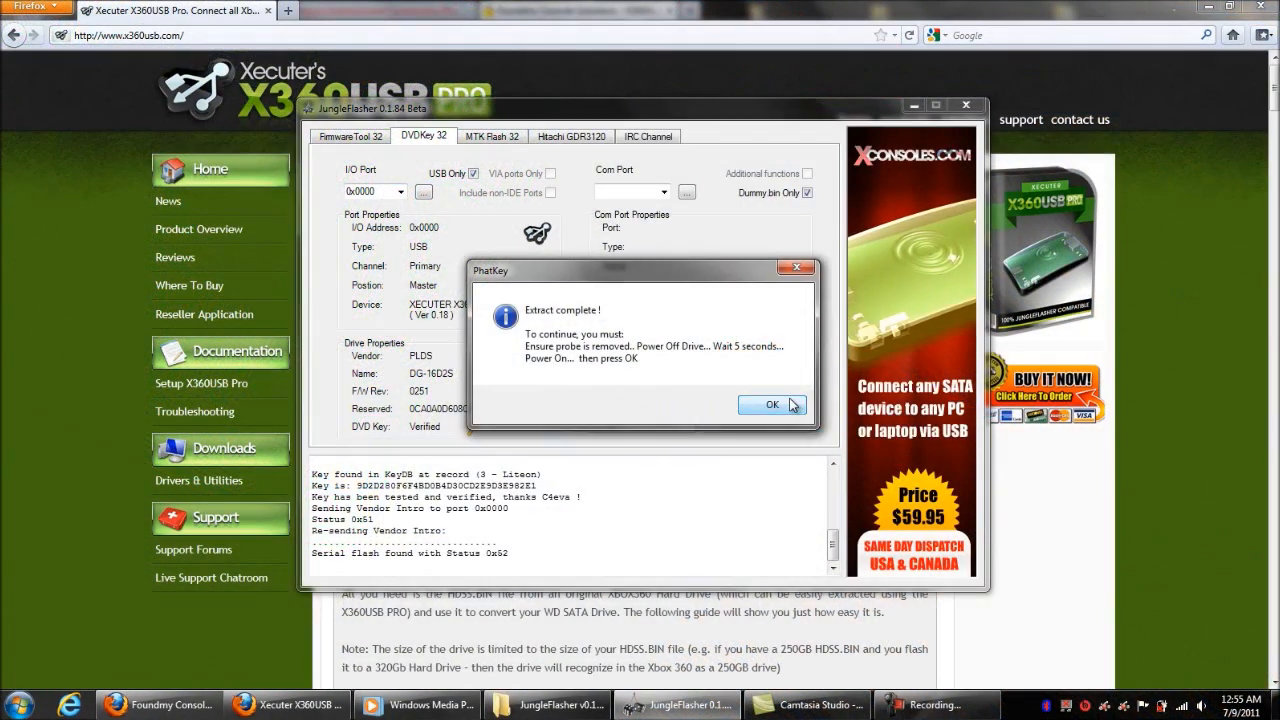
Save the extracted dump as Dummy.bin and auto-load LT-Plus 1.9 as target firmware
click(772, 404)
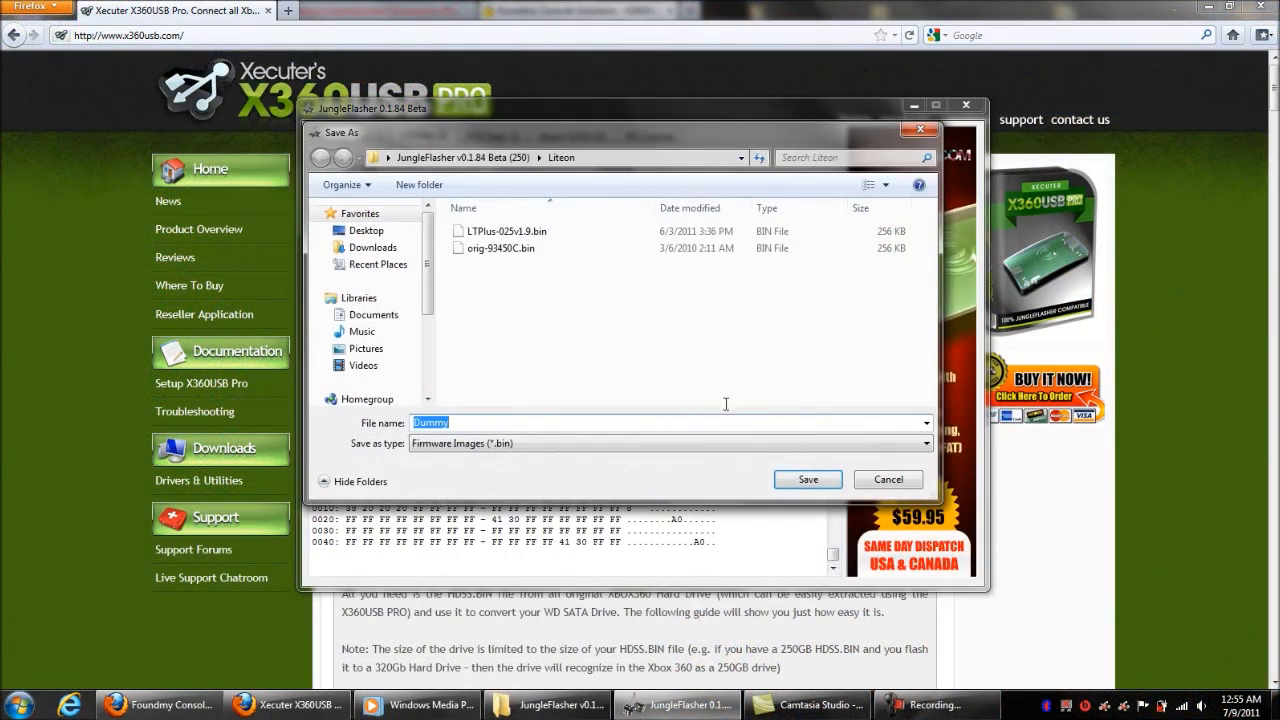
click(808, 480)
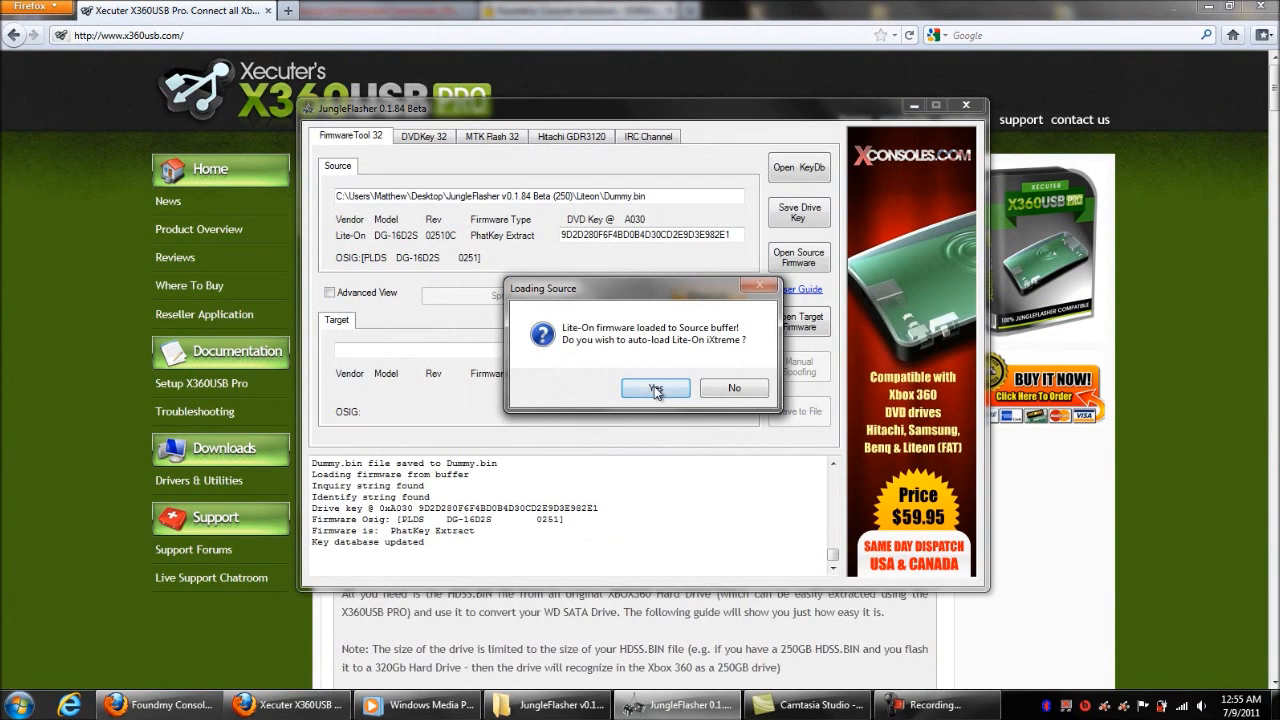
click(656, 388)
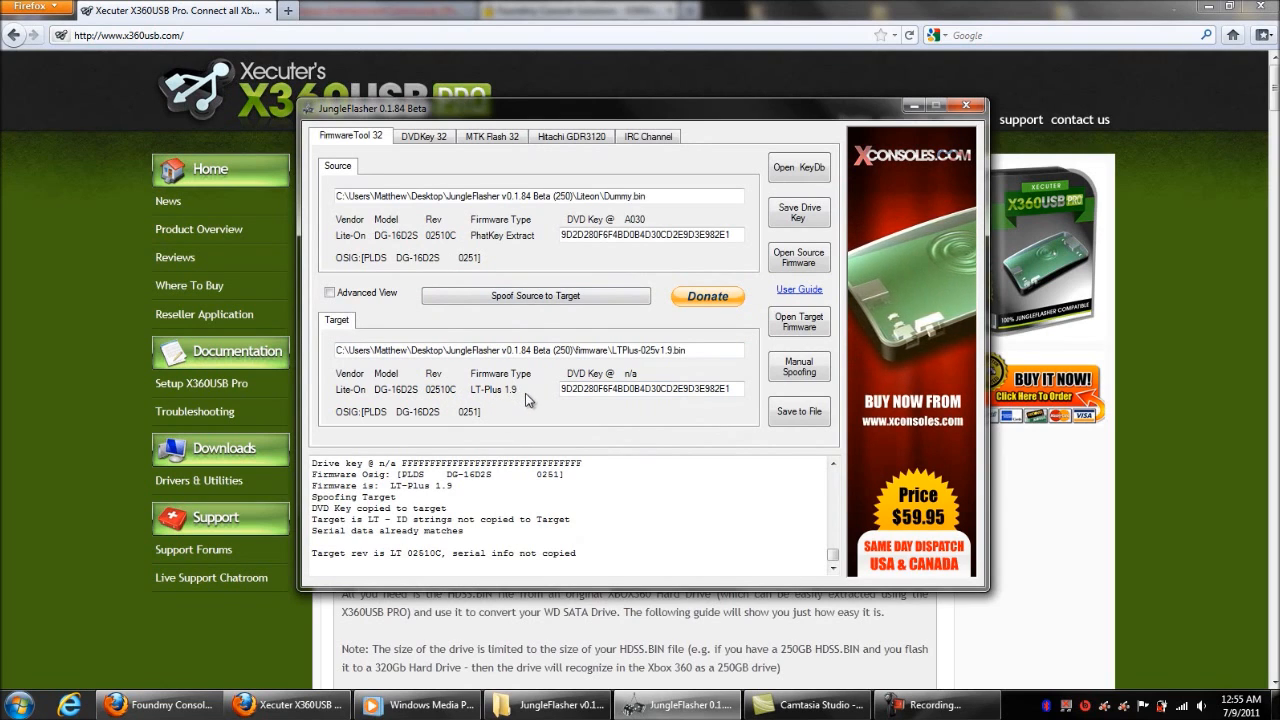
Save the spoofed LT-Plus target firmware as Lite_CFW.bin
click(798, 412)
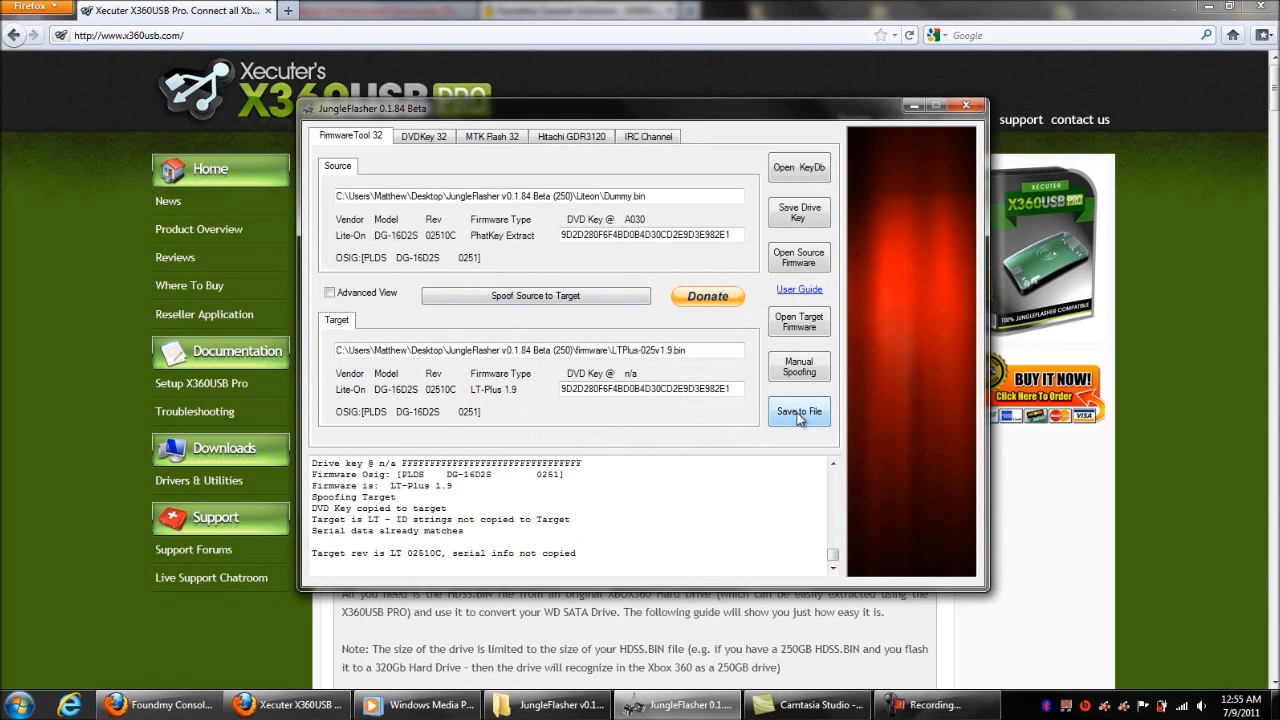
click(798, 412)
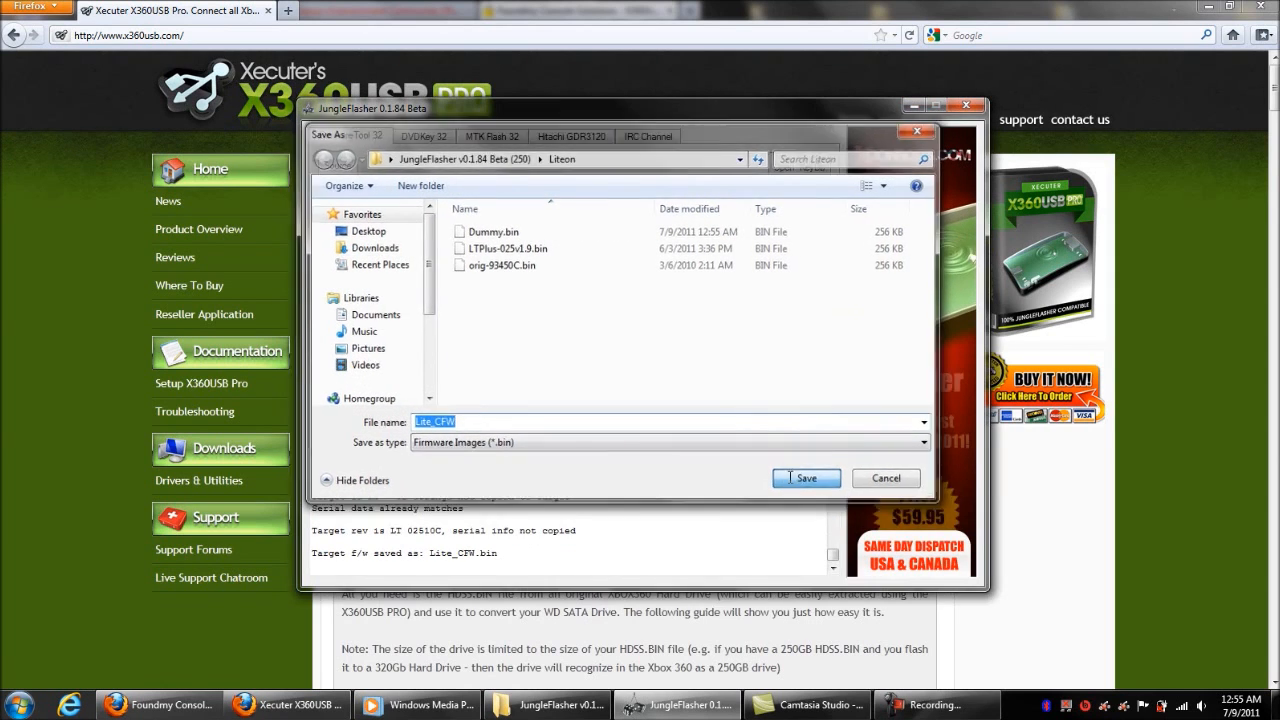
click(806, 478)
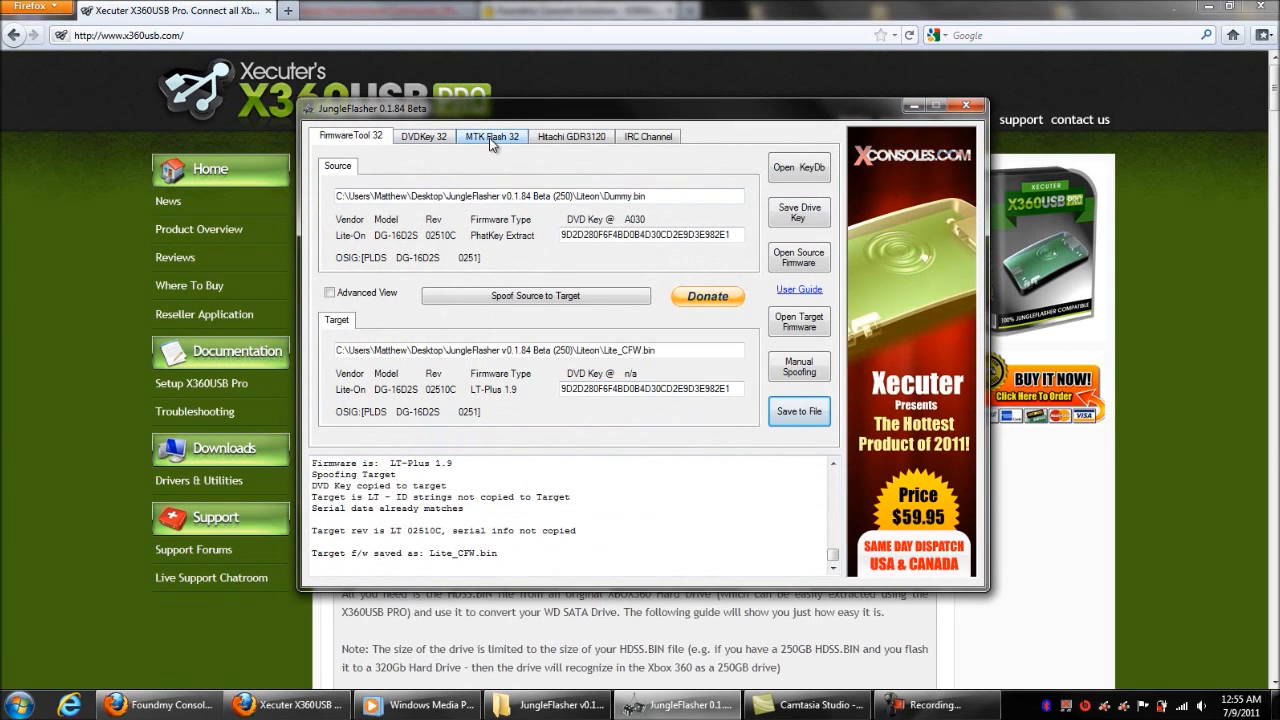
Lite-On Erase the drive from MTK Flash 32, confirming the complete erase
click(492, 136)
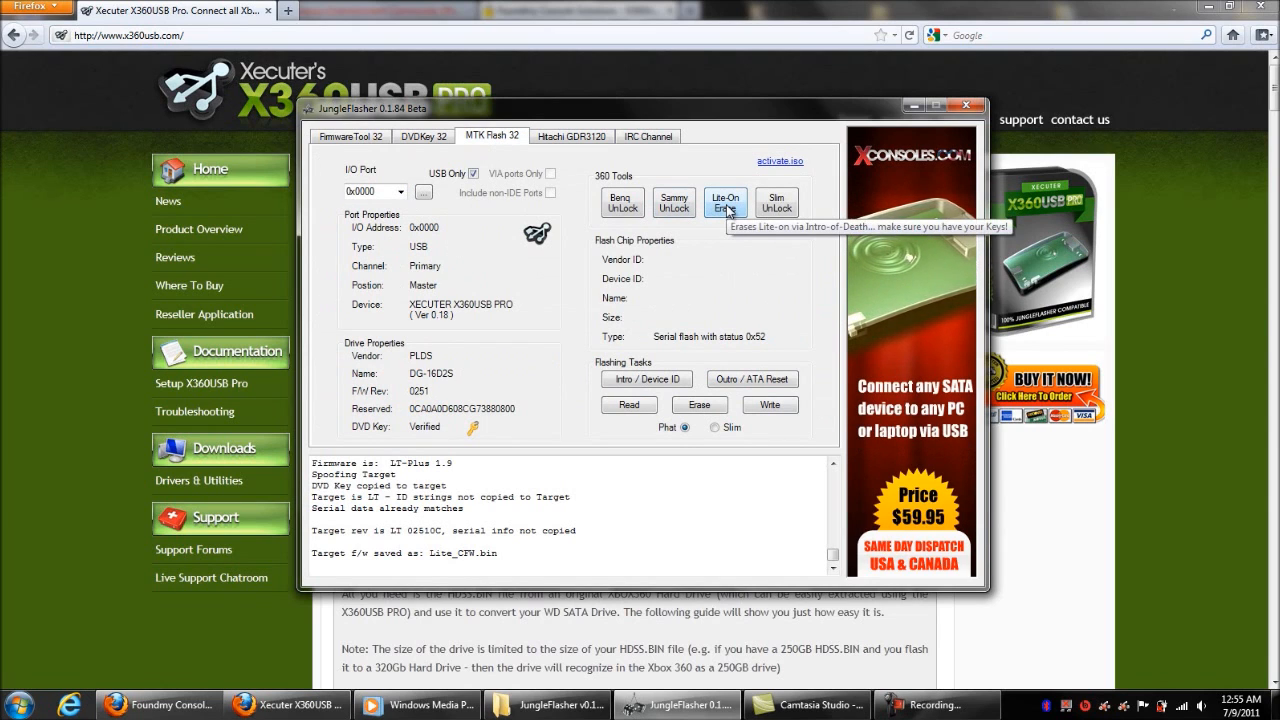
click(724, 200)
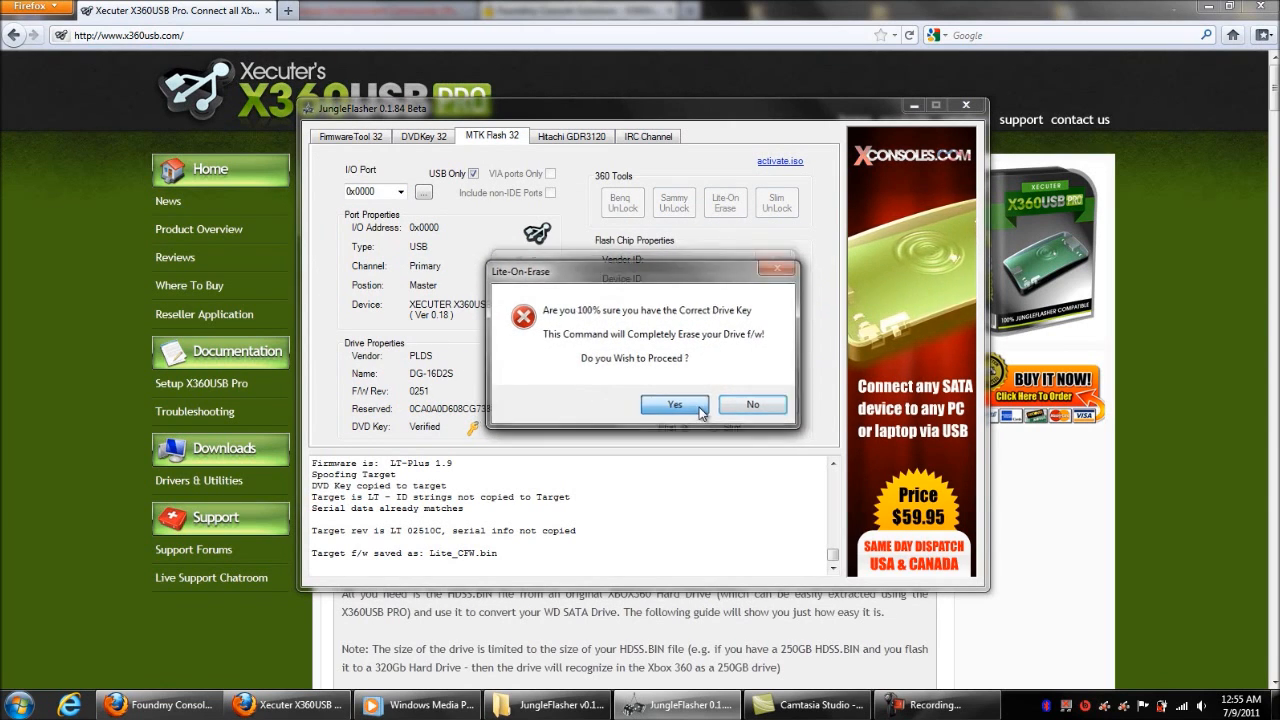
click(676, 404)
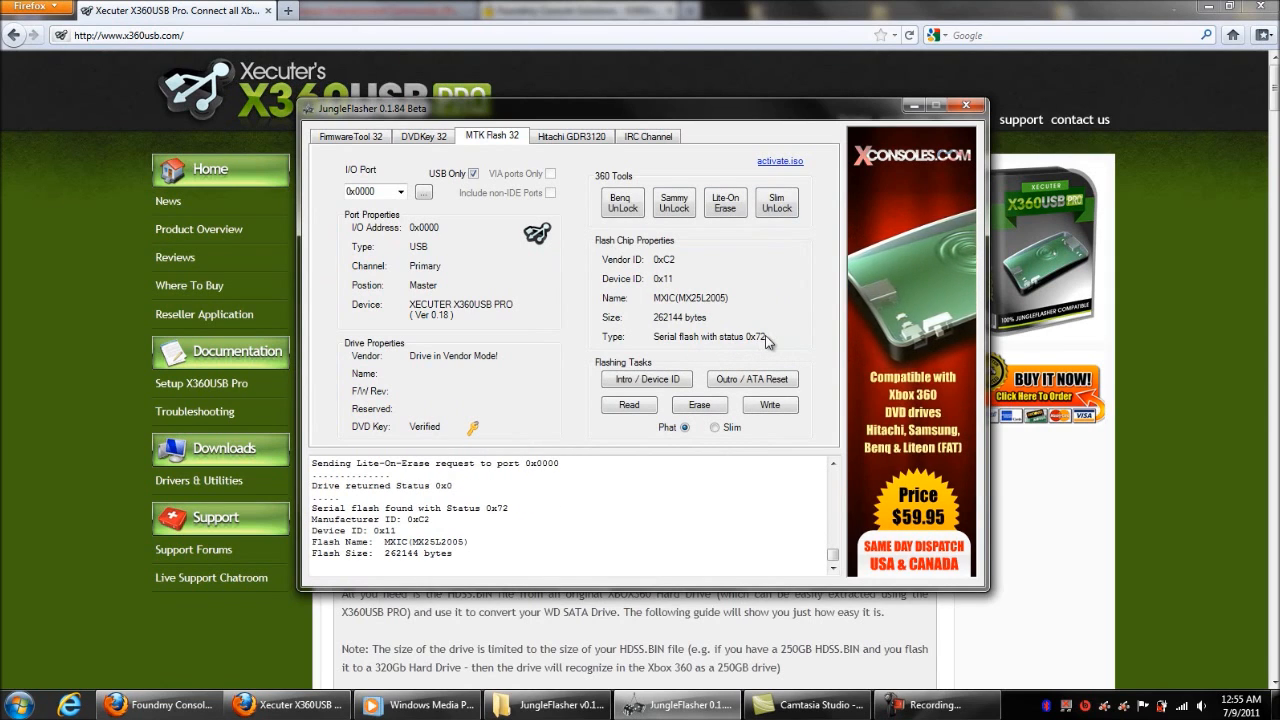
Write Lite_CFW.bin to the drive's flash and get 'Write verified OK!'
click(770, 404)
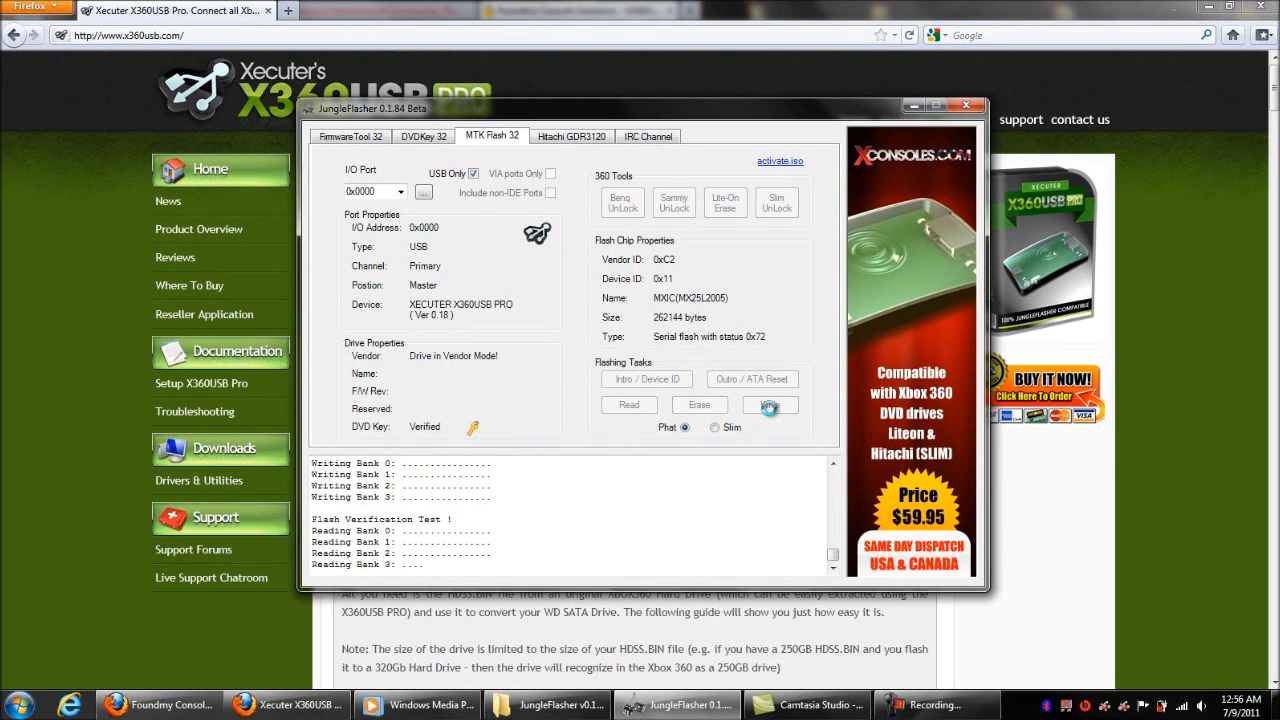
click(768, 404)
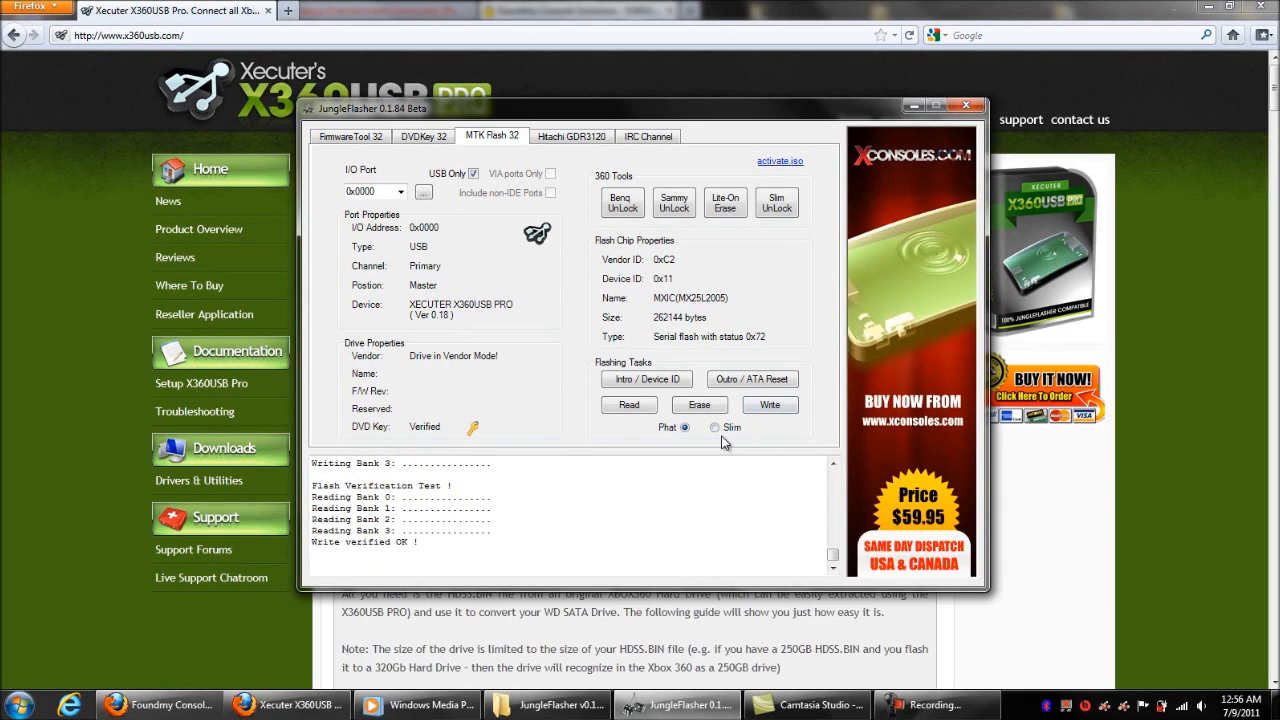
mouse_move(430, 214)
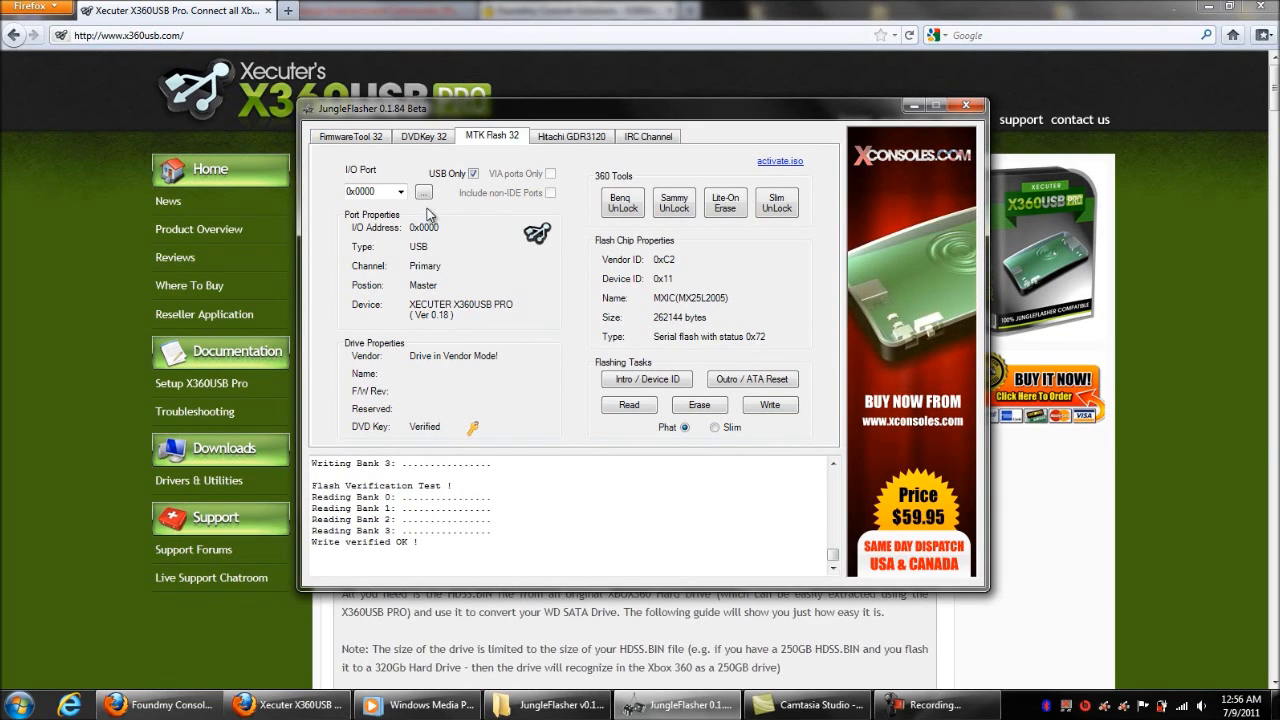